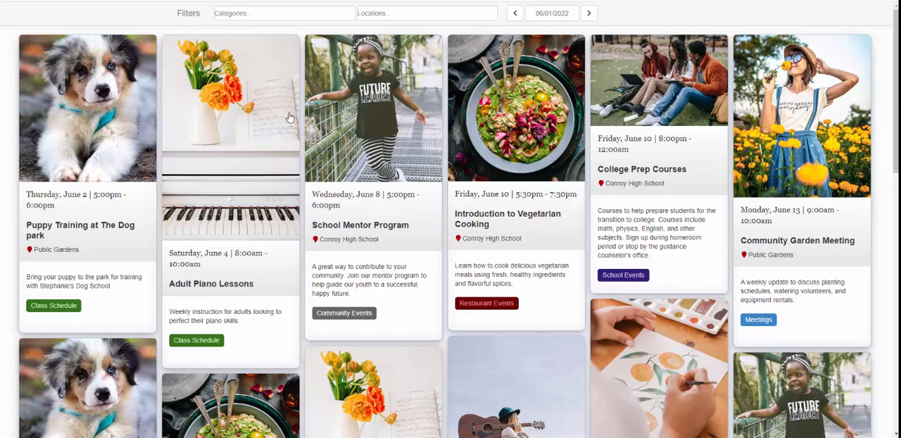
pyautogui.moveTo(233, 114)
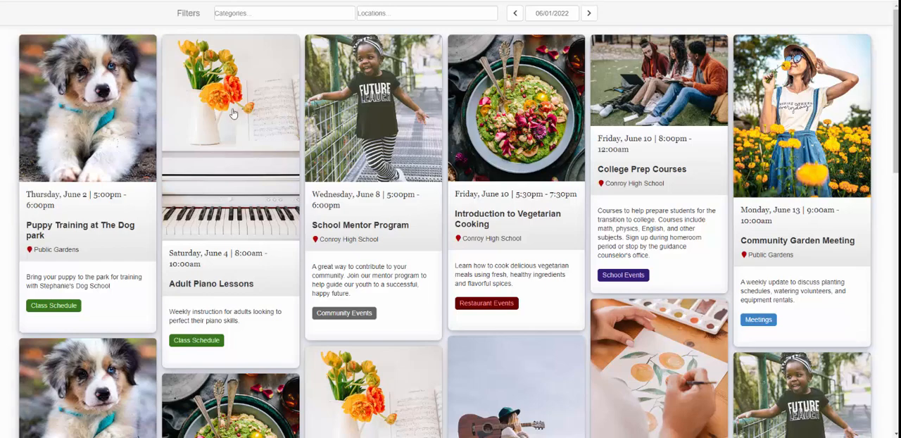
# Try the Class Schedule category and Conroy Town Library location filters, then clear both.
pyautogui.scroll(-3)
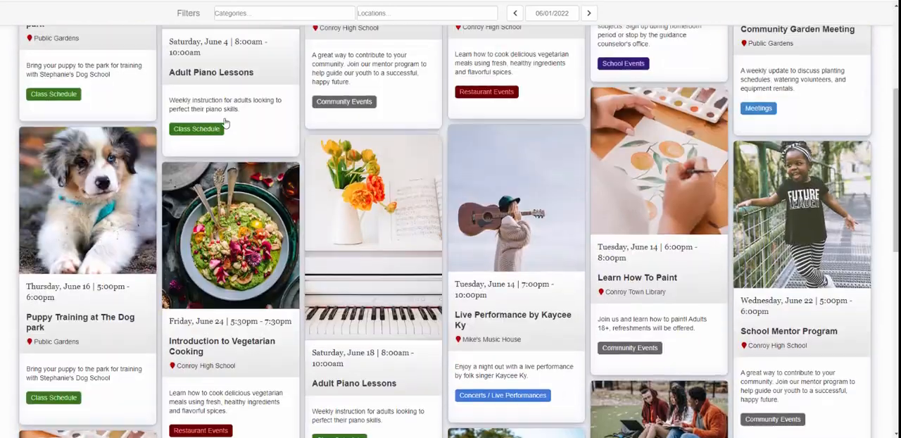
pyautogui.click(281, 12)
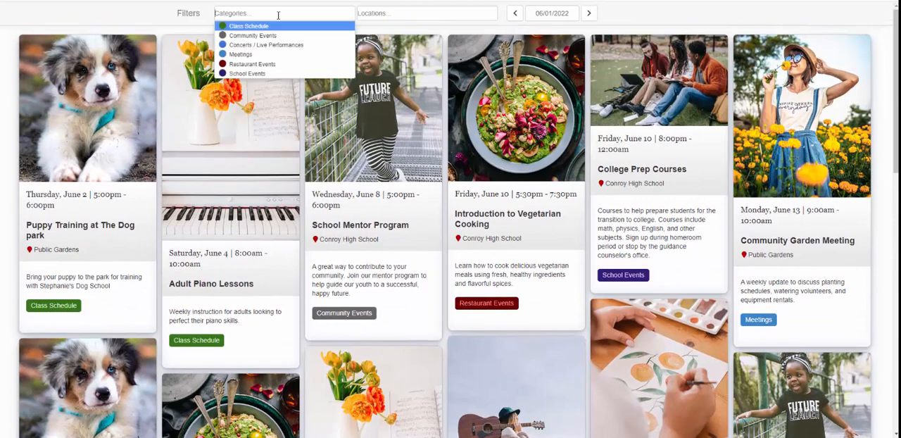
pyautogui.moveTo(260, 34)
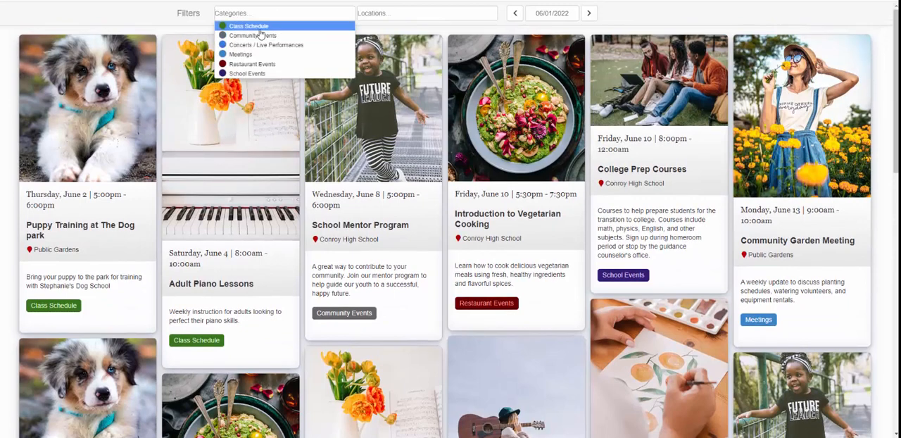
pyautogui.click(247, 26)
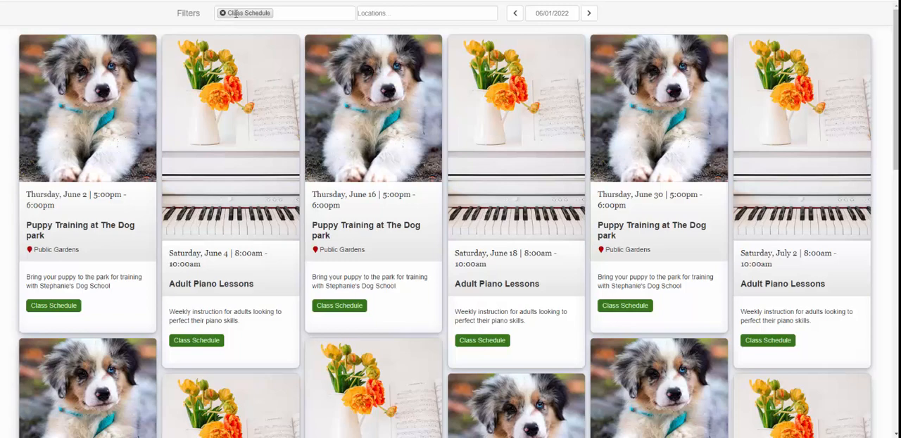
pyautogui.click(426, 13)
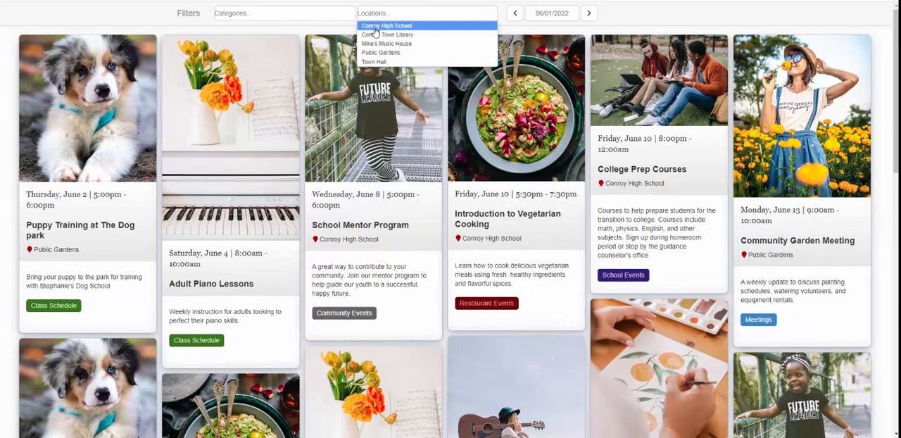
pyautogui.click(387, 34)
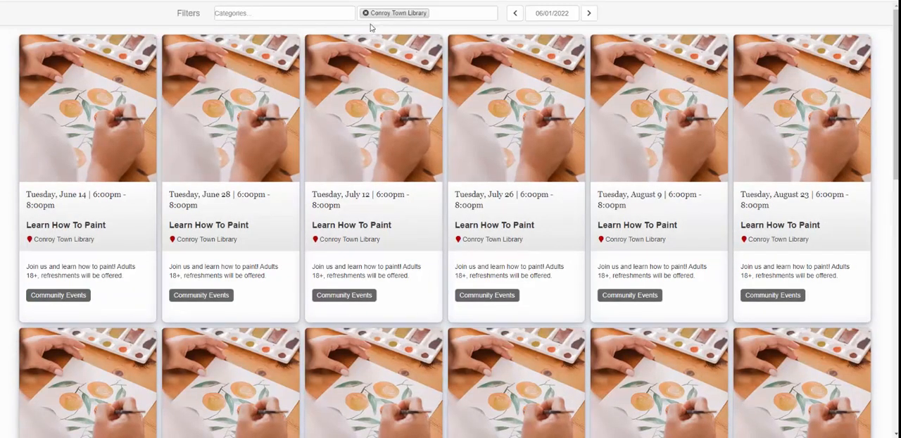
pyautogui.click(366, 13)
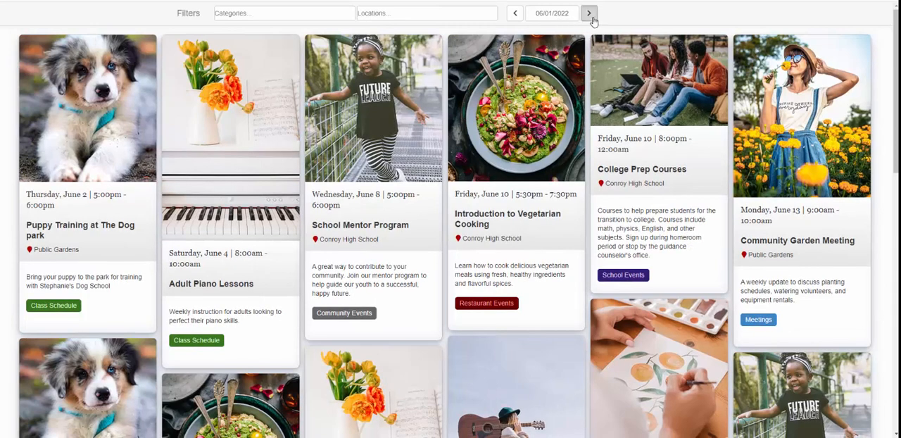
# Move the board back to June and open Puppy Training, cancelling the email form.
pyautogui.click(588, 13)
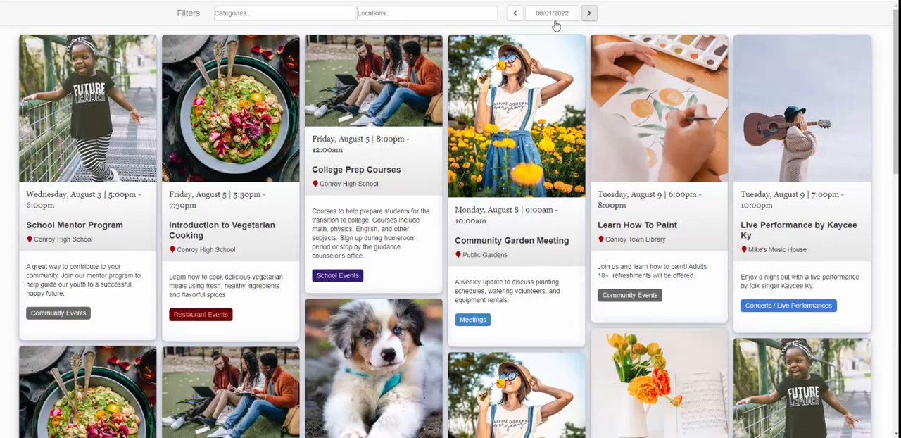
pyautogui.click(515, 13)
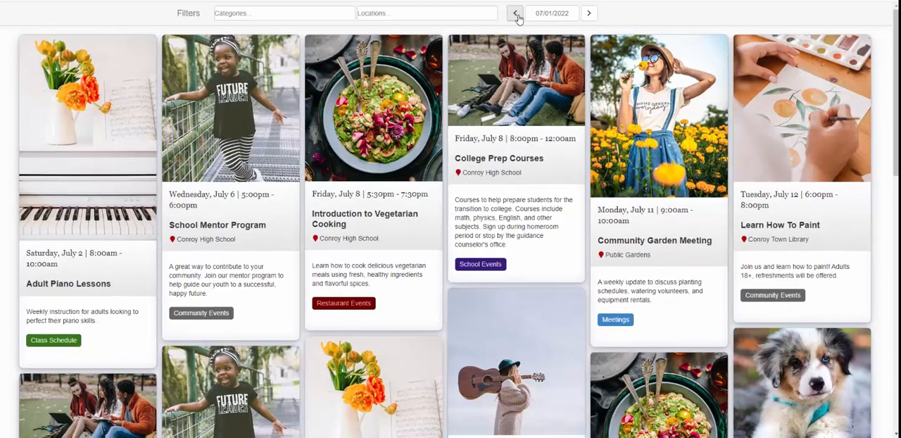
pyautogui.click(514, 13)
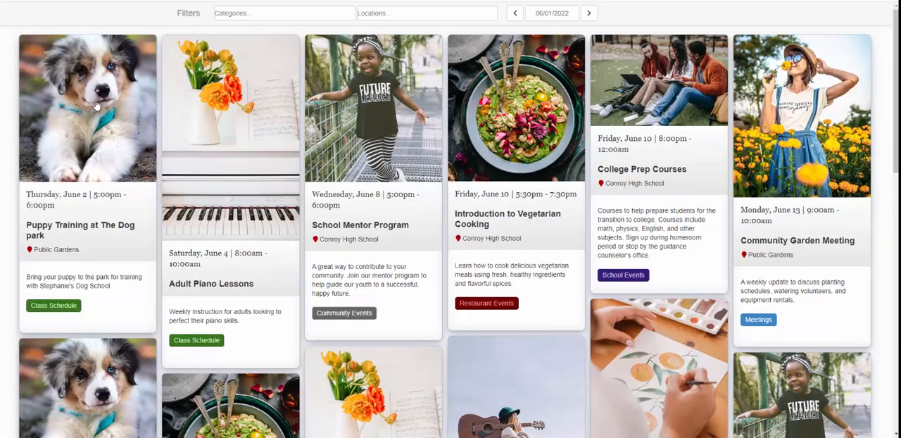
pyautogui.click(87, 107)
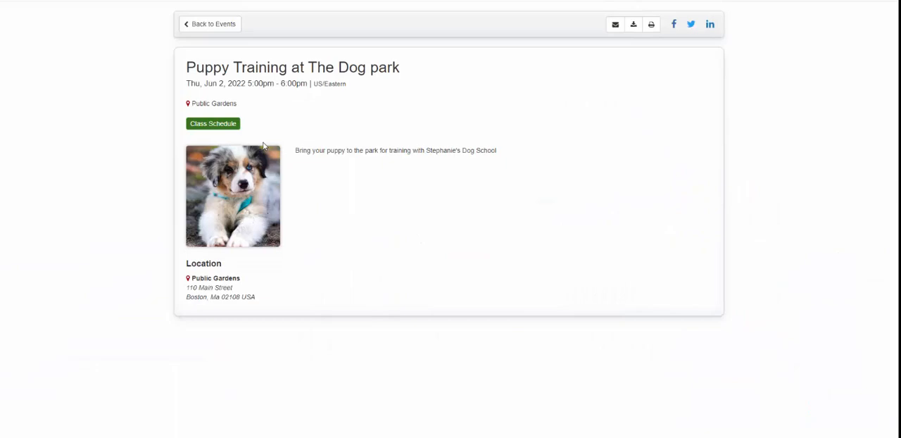
pyautogui.moveTo(615, 23)
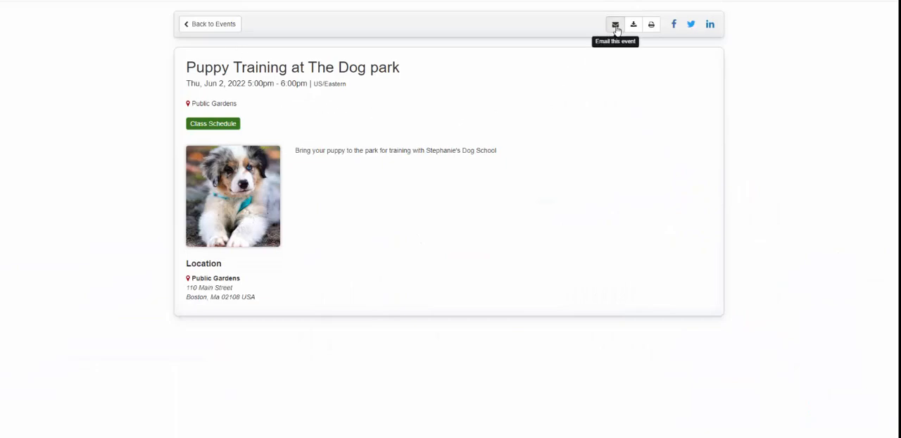
pyautogui.click(615, 24)
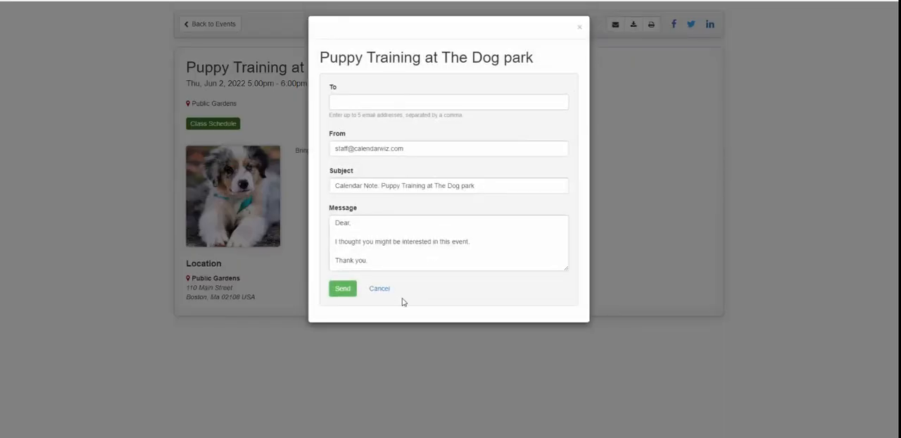
pyautogui.click(378, 288)
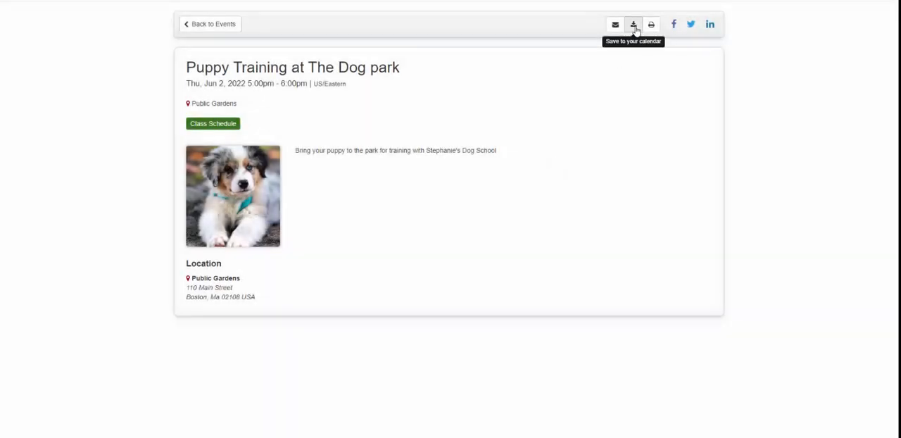
pyautogui.moveTo(651, 25)
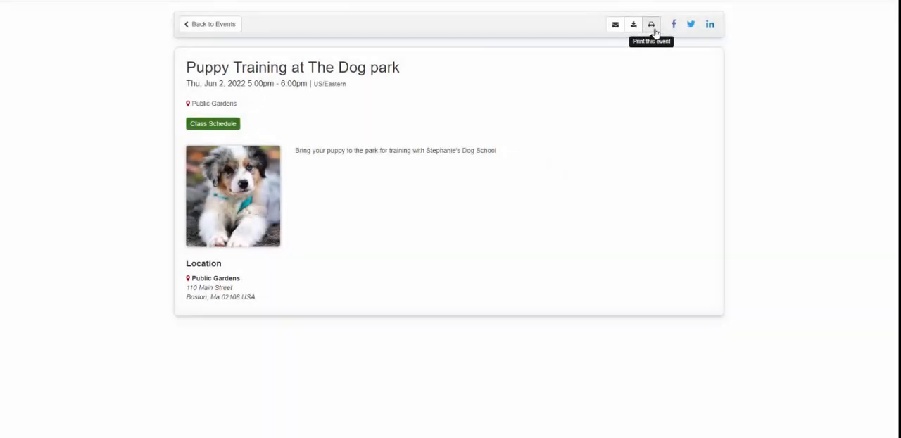
pyautogui.moveTo(683, 19)
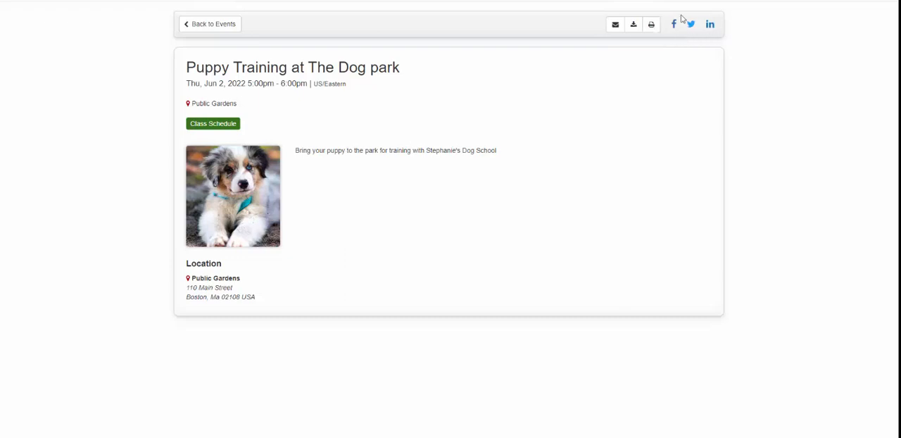
pyautogui.moveTo(223, 30)
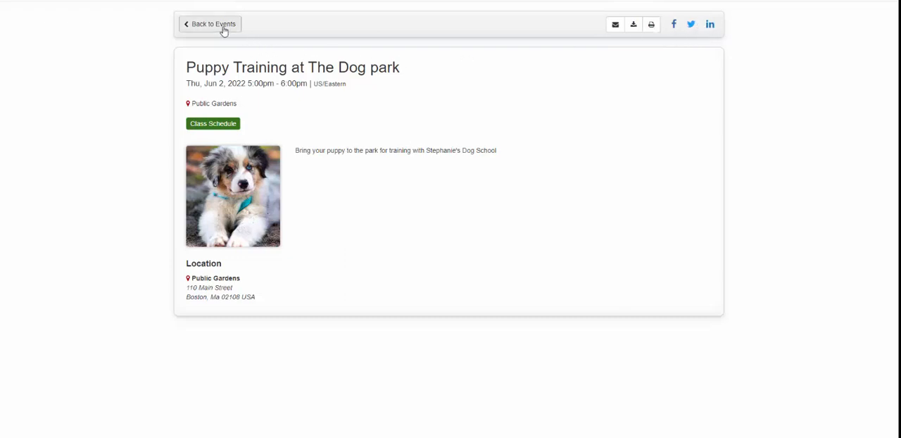
# Return to the event board, then open the Admin Menu and scroll down.
pyautogui.click(209, 24)
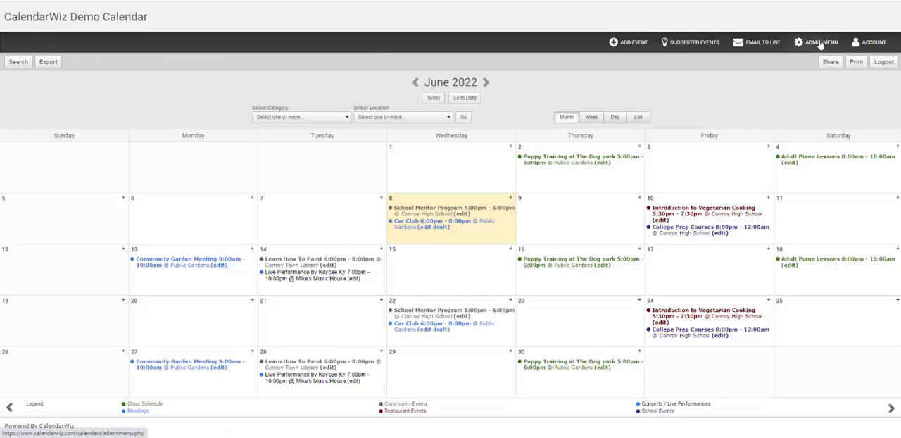
pyautogui.click(816, 42)
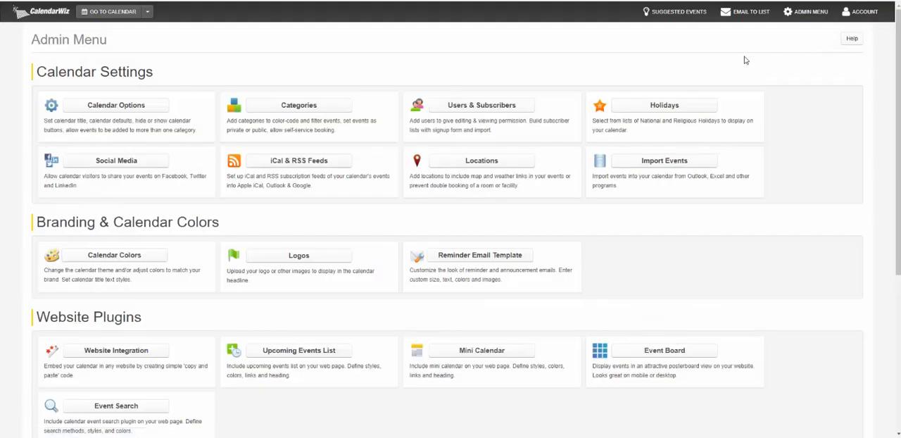
pyautogui.scroll(-3)
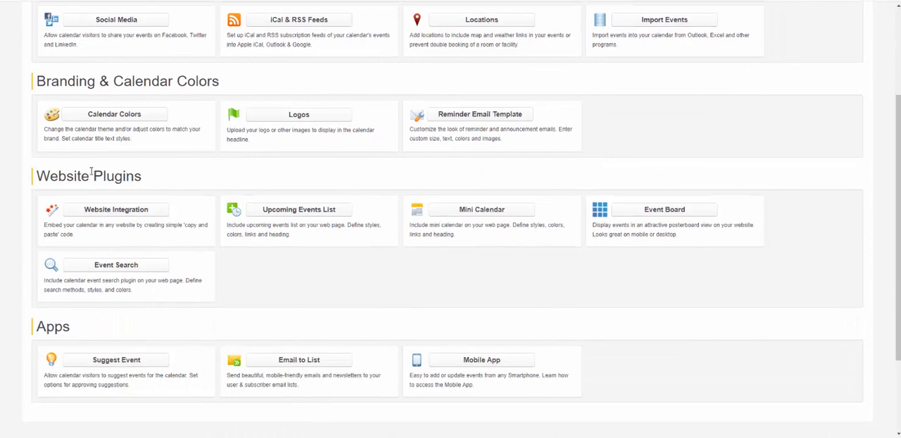
pyautogui.moveTo(665, 219)
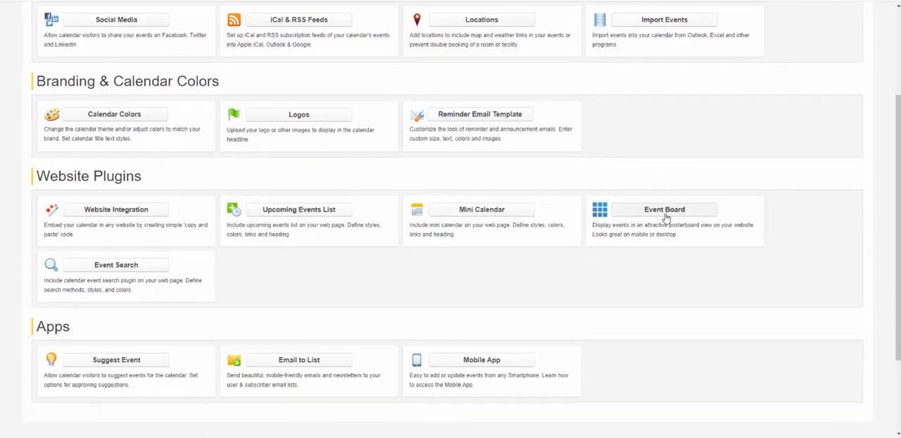
# Open the Event Board plugin setup and switch the theme from Dark to Material.
pyautogui.click(664, 209)
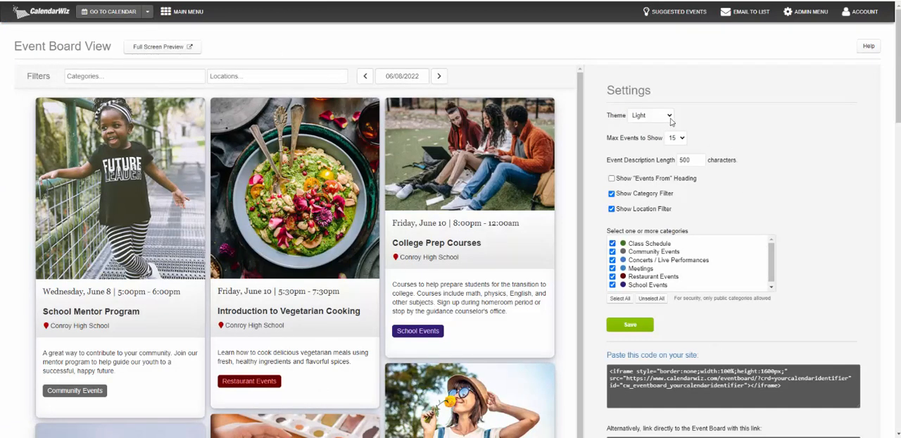
pyautogui.click(650, 115)
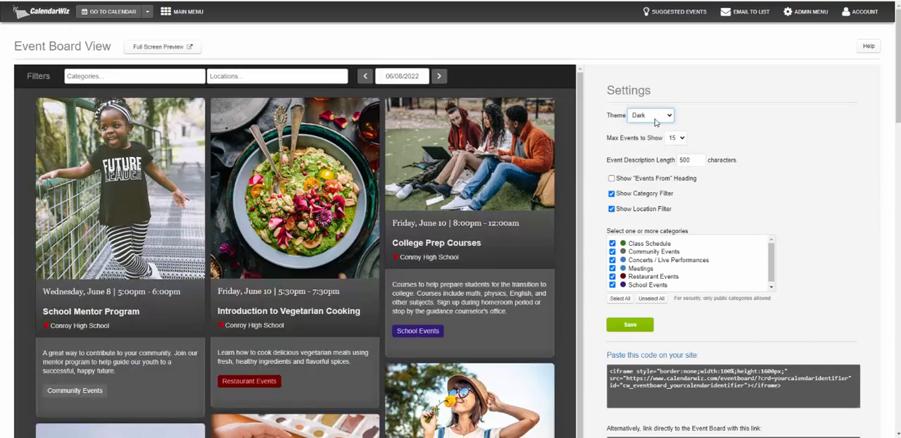
pyautogui.click(650, 114)
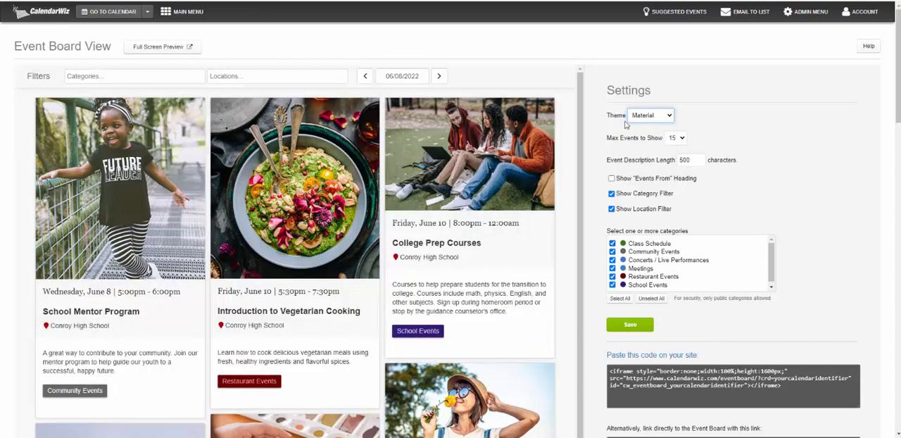
pyautogui.moveTo(552, 174)
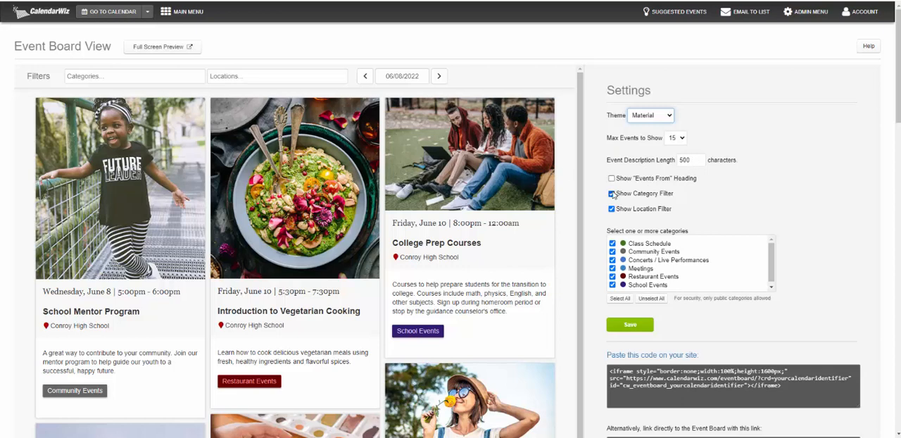
# Toggle Show Category Filter and Show Location Filter off and back on.
pyautogui.click(612, 193)
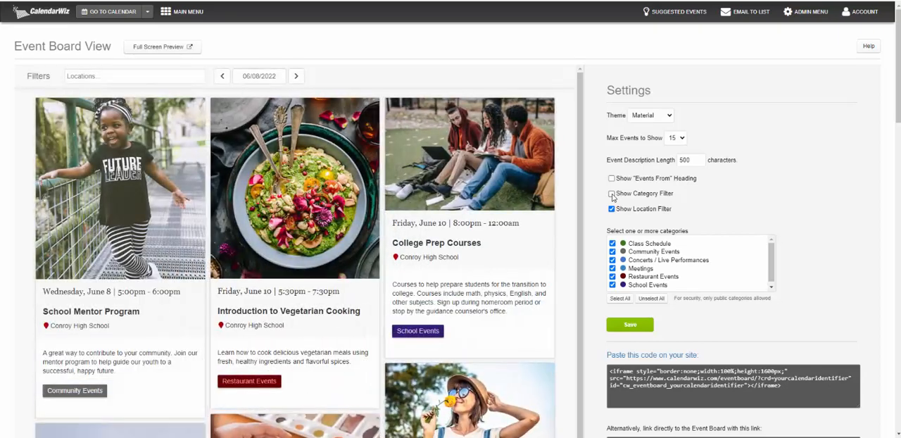
pyautogui.click(612, 193)
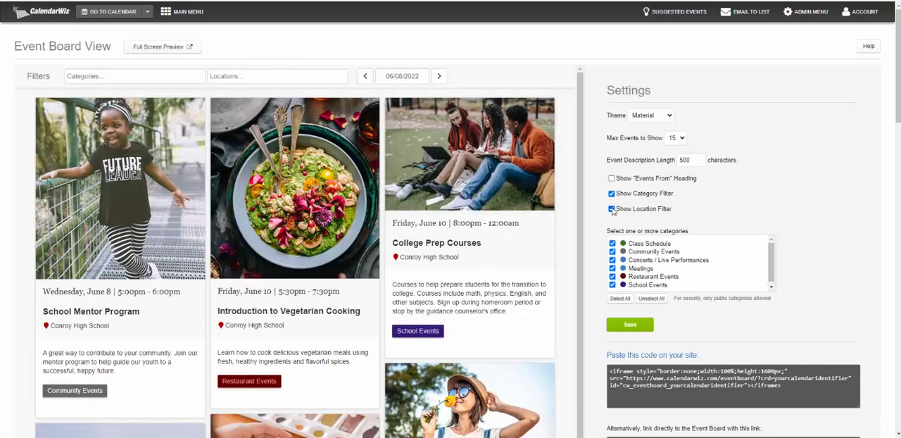
pyautogui.click(611, 208)
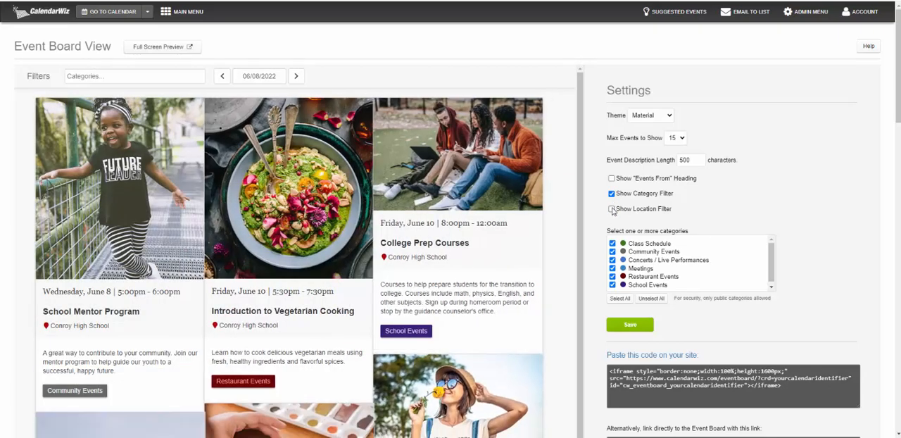
pyautogui.click(612, 209)
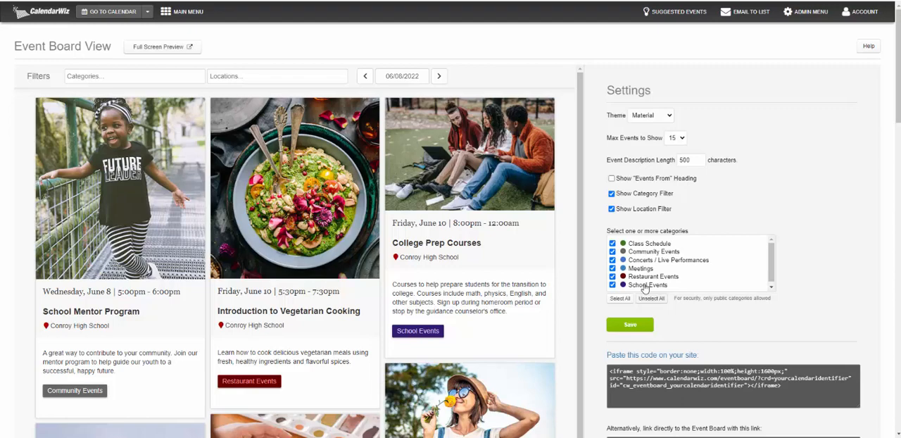
pyautogui.click(613, 243)
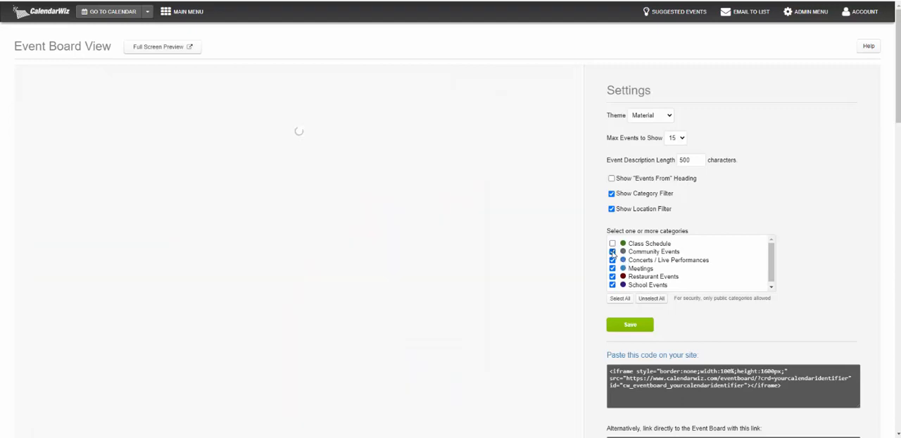
pyautogui.click(612, 251)
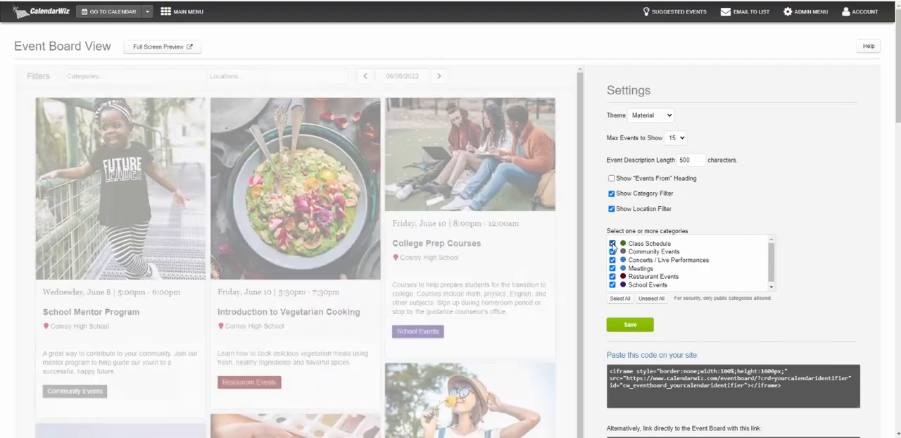
pyautogui.scroll(-3)
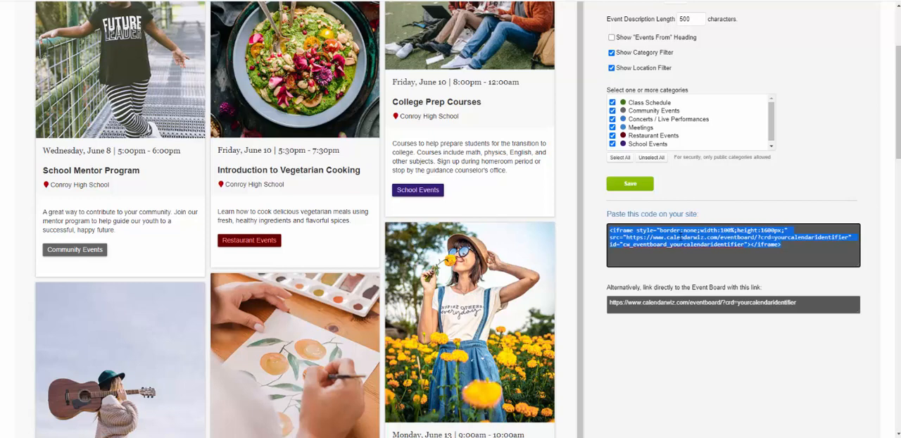
# Select the Event Board iframe embed code under 'Paste this code on your site'.
pyautogui.click(732, 303)
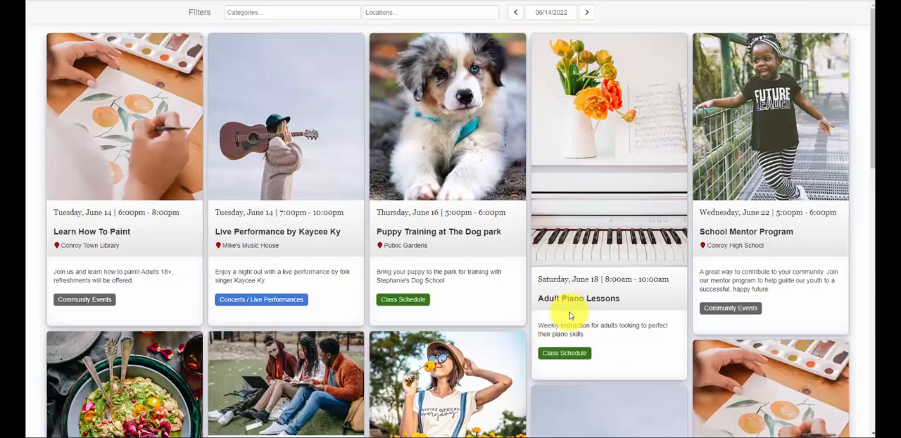
pyautogui.moveTo(484, 209)
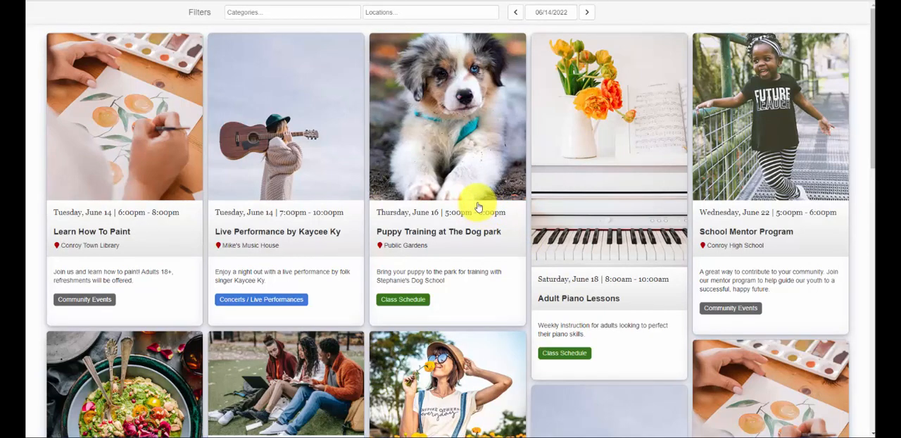
pyautogui.click(447, 116)
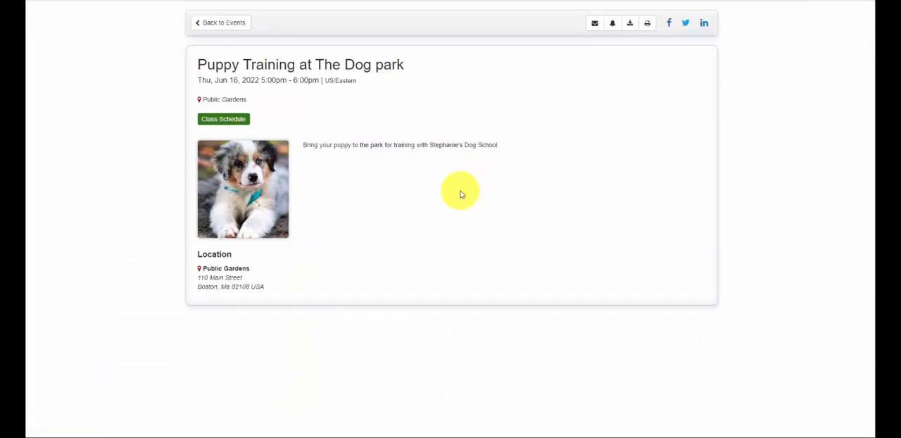
pyautogui.moveTo(238, 23)
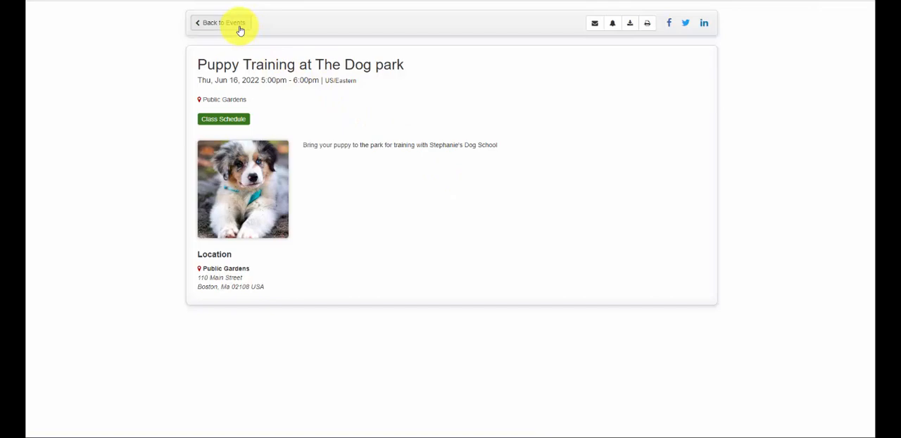
pyautogui.click(223, 23)
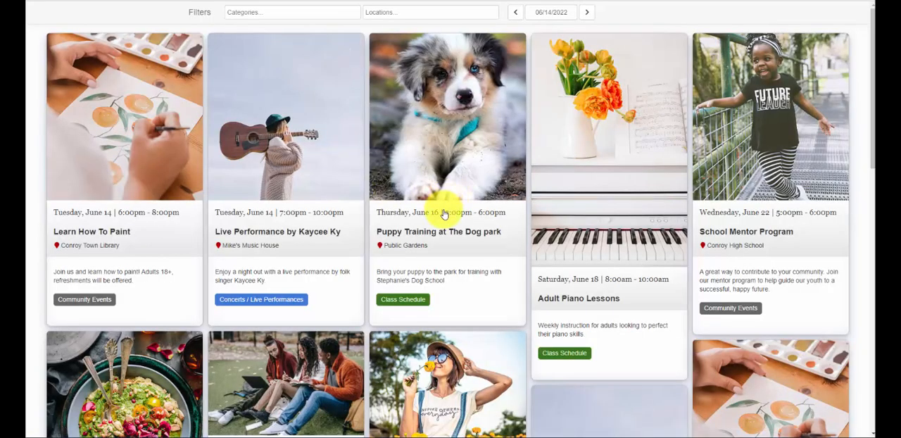